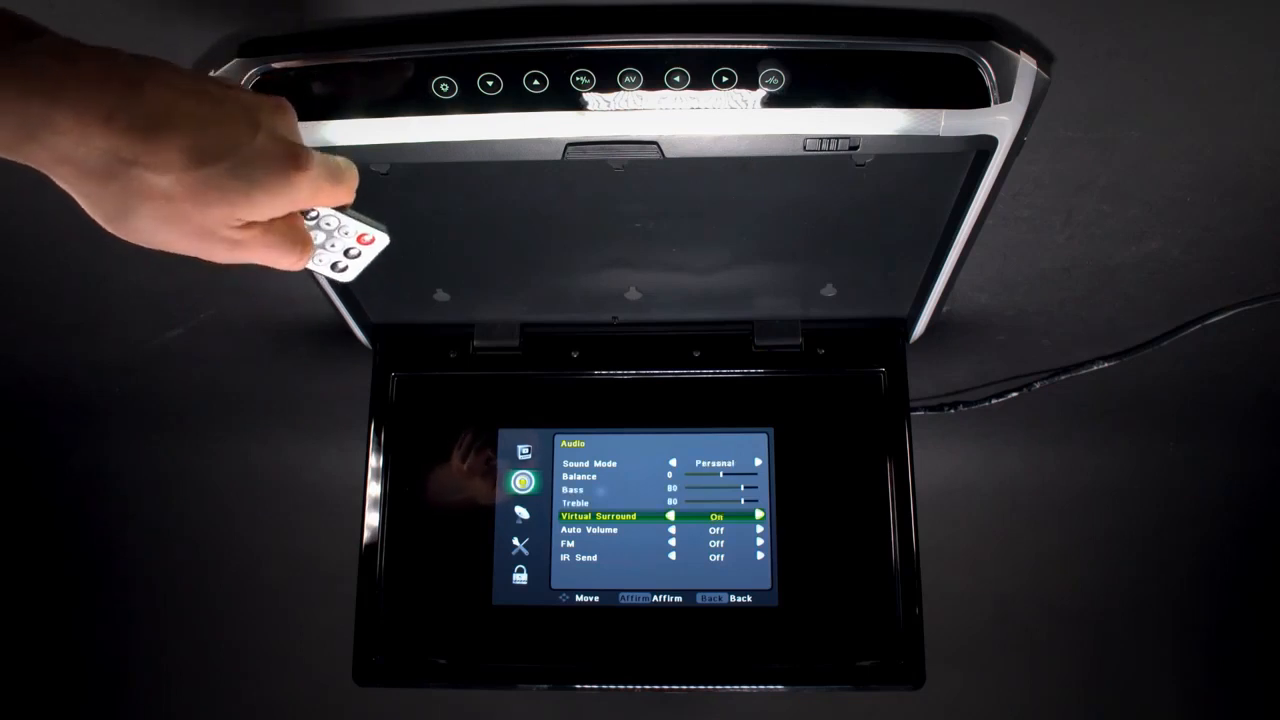
- Move the Audio menu highlight from Virtual Surround (On) down to Auto Volume (Off)
key("down")
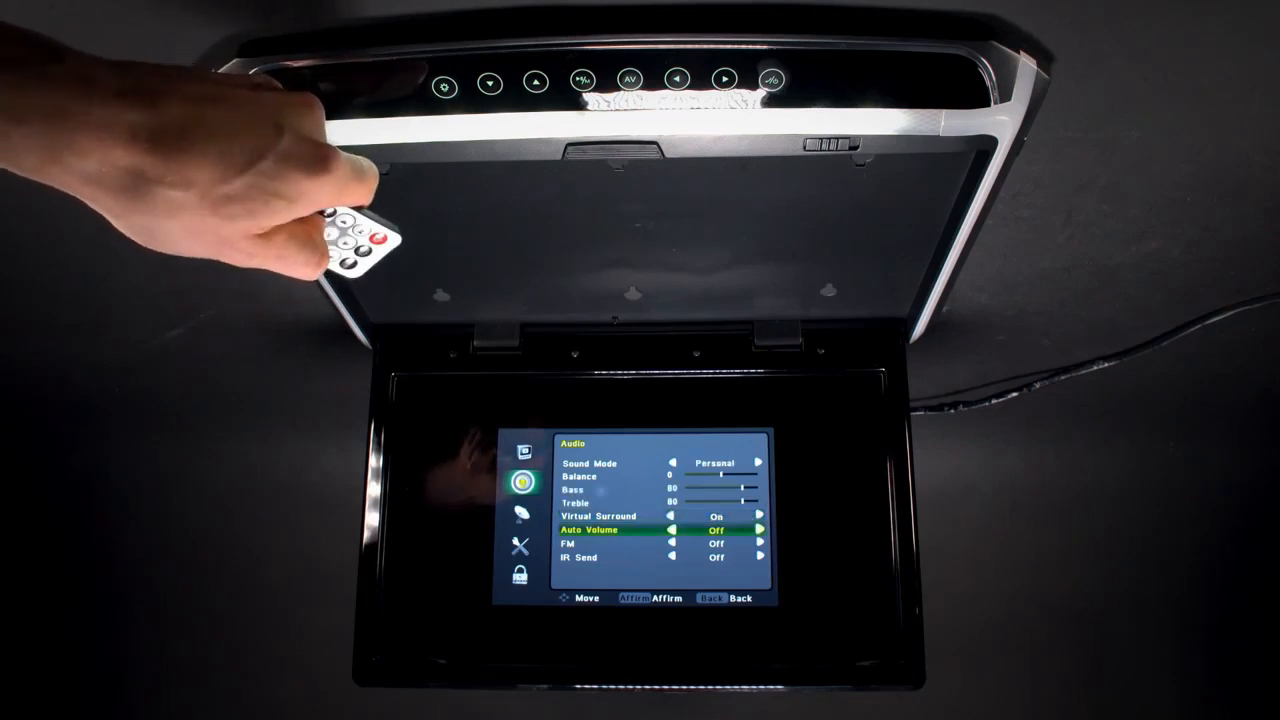